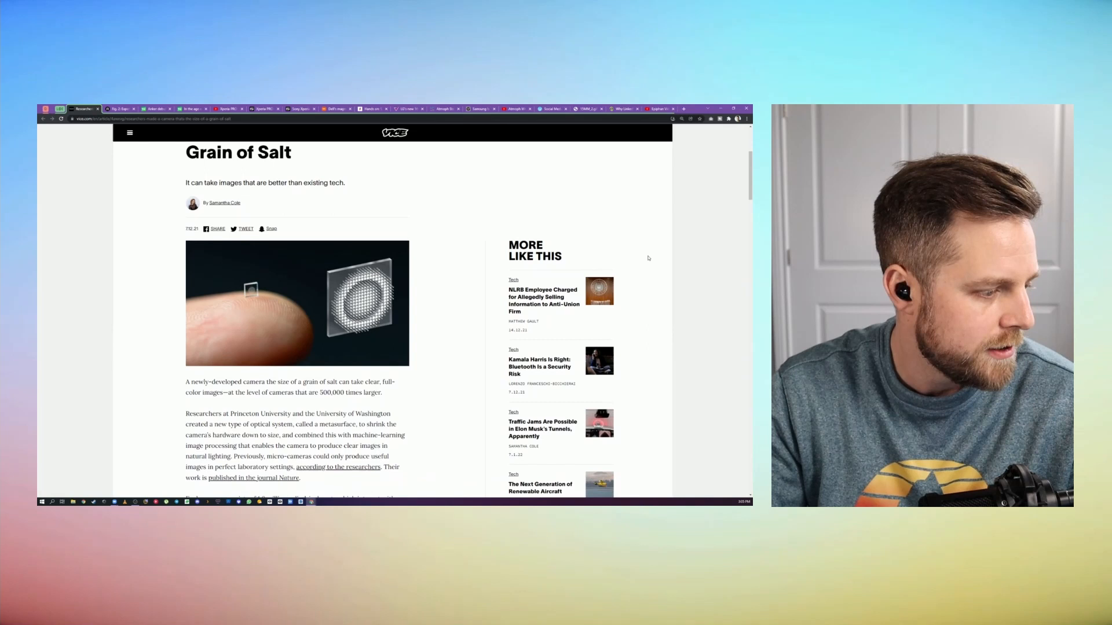
Scroll the salt-grain camera article down to the image comparison grid, its caption and the researchers' quote.
scroll(down, 3)
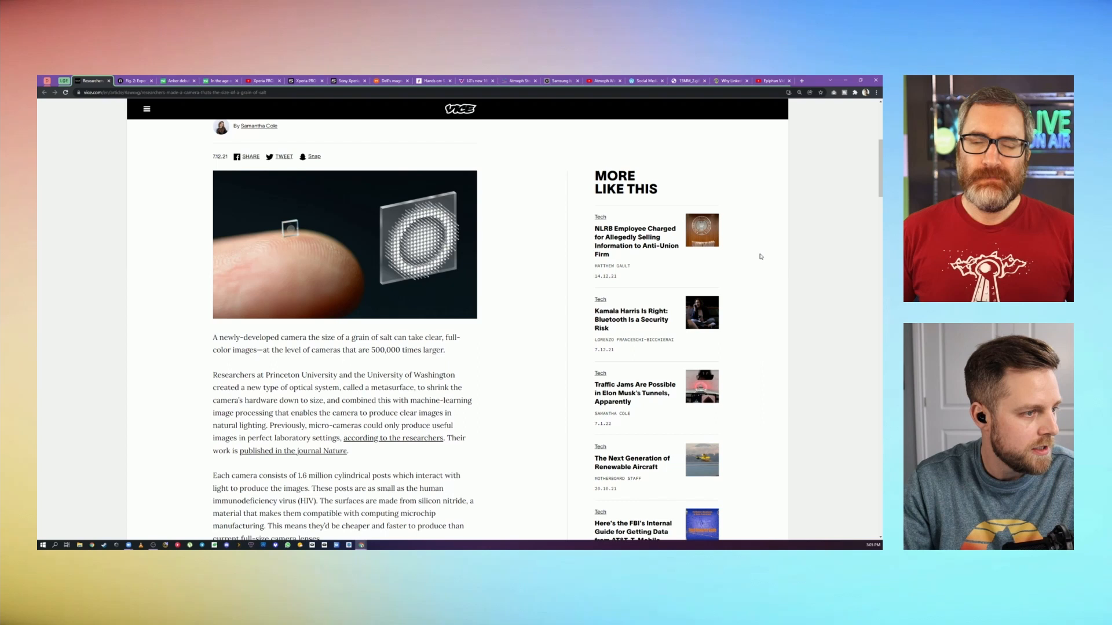
scroll(down, 3)
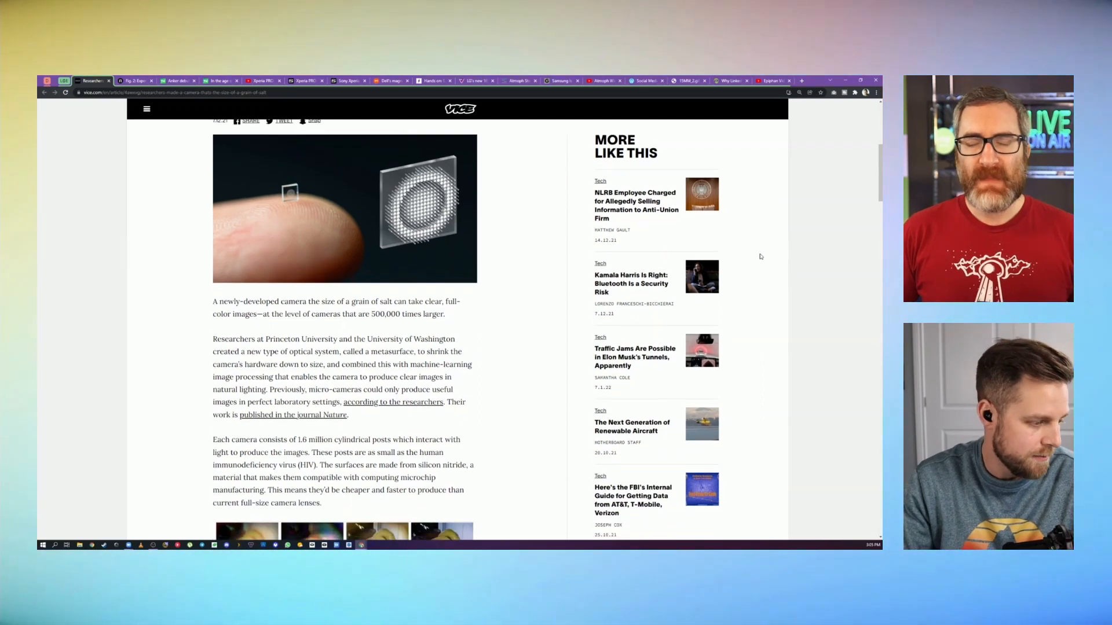
scroll(down, 3)
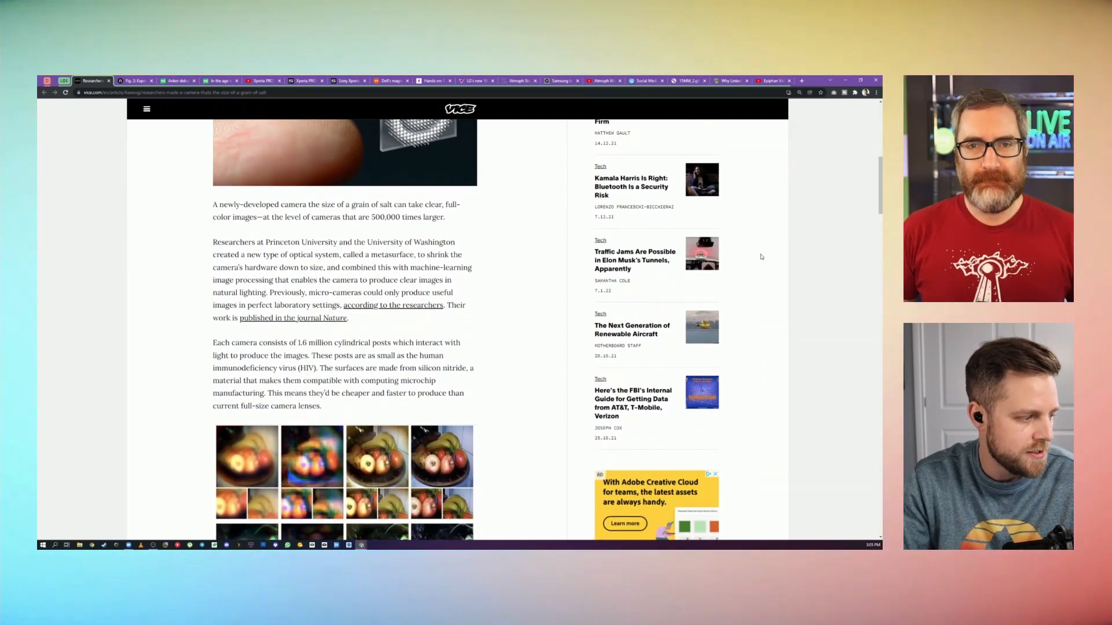
scroll(down, 3)
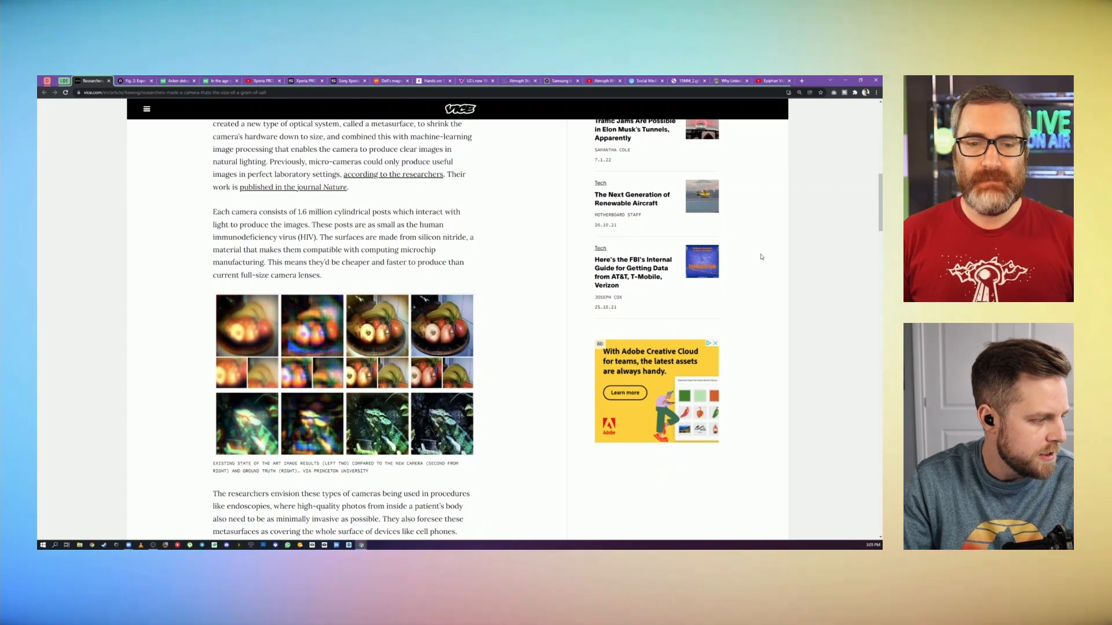
scroll(down, 3)
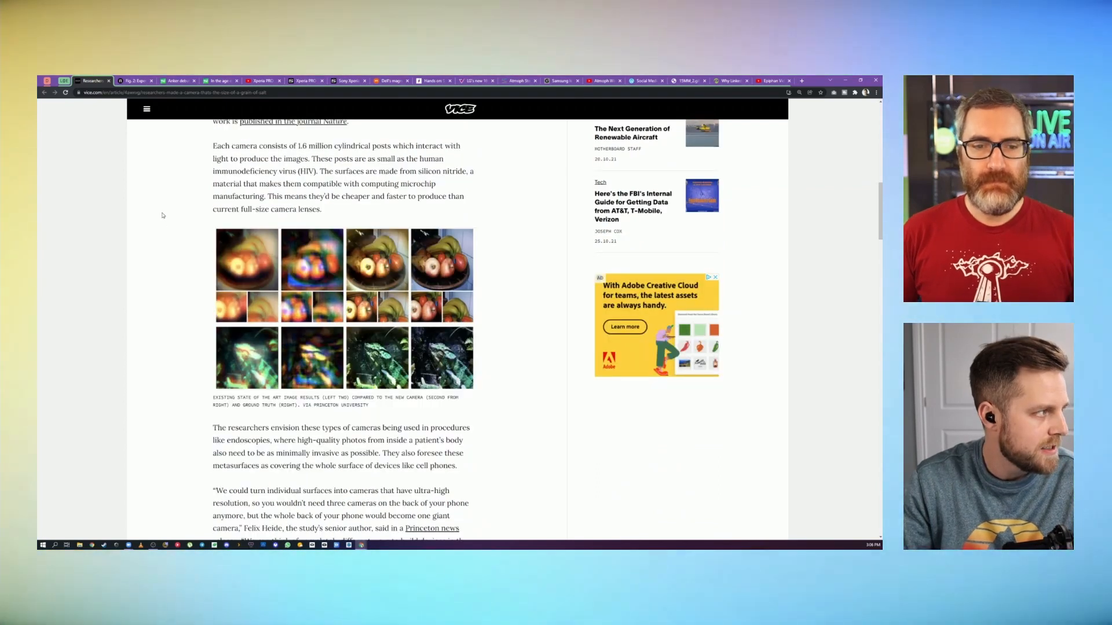
scroll(down, 3)
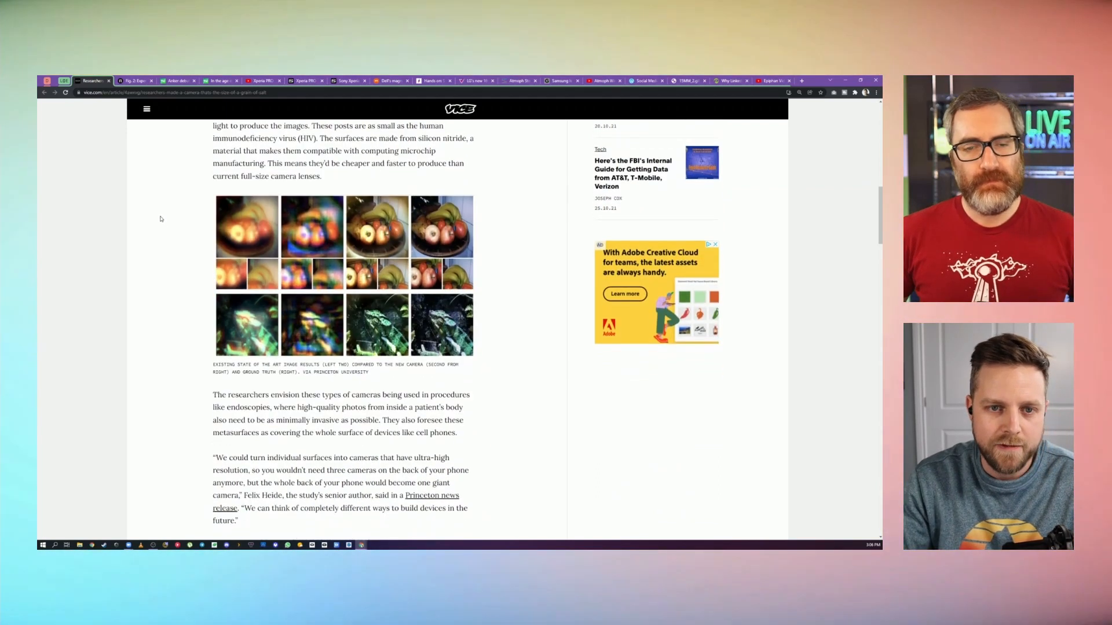
mouse_move(134, 80)
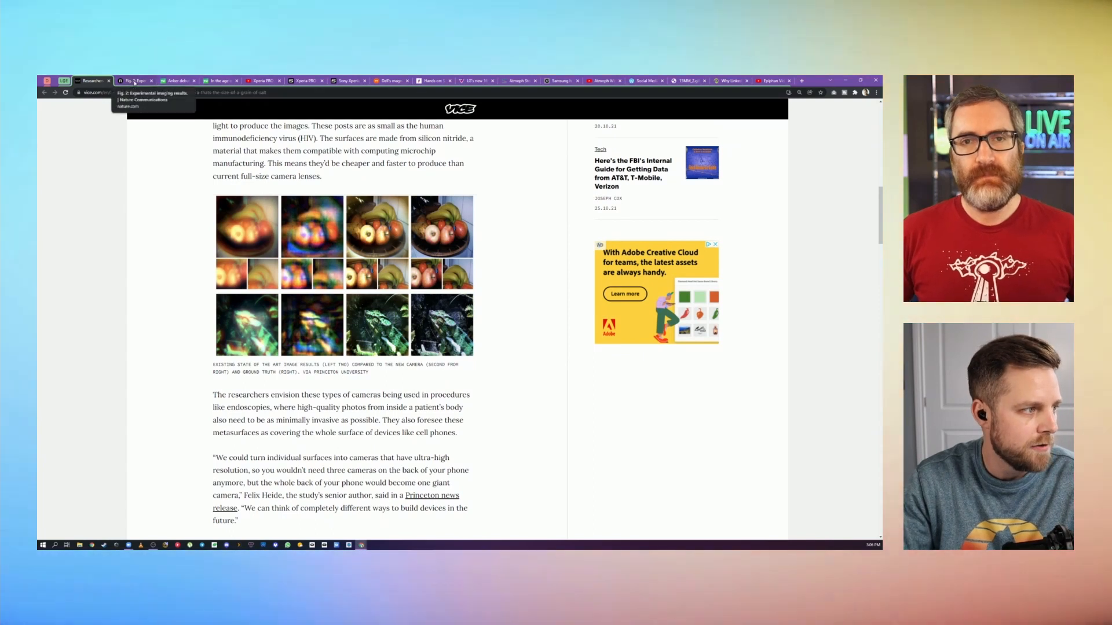
click(134, 80)
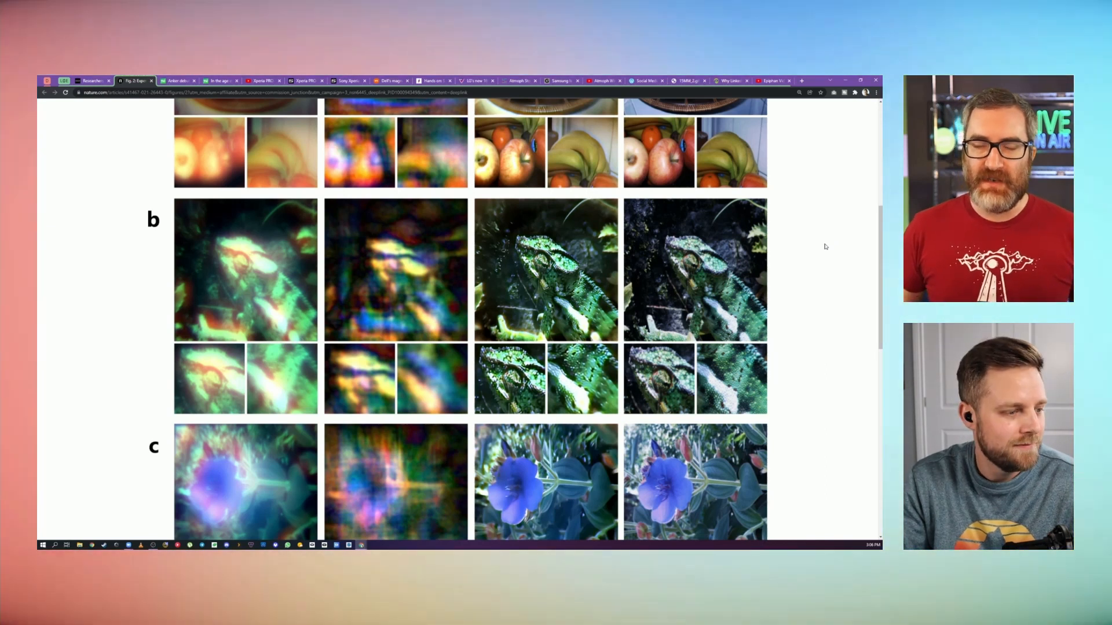
scroll(down, 3)
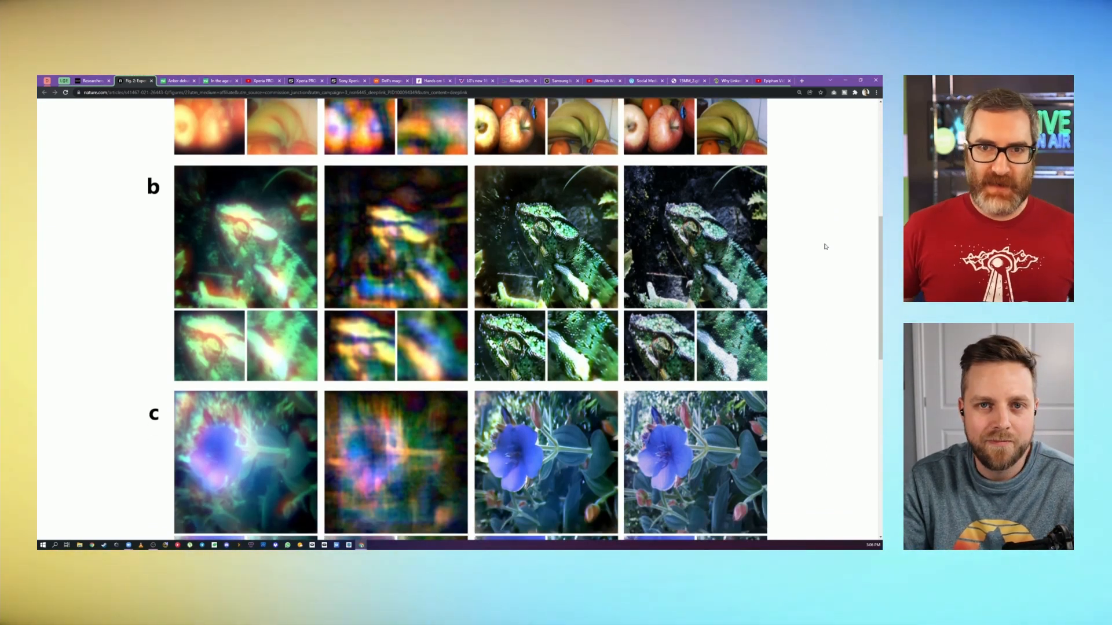
click(91, 80)
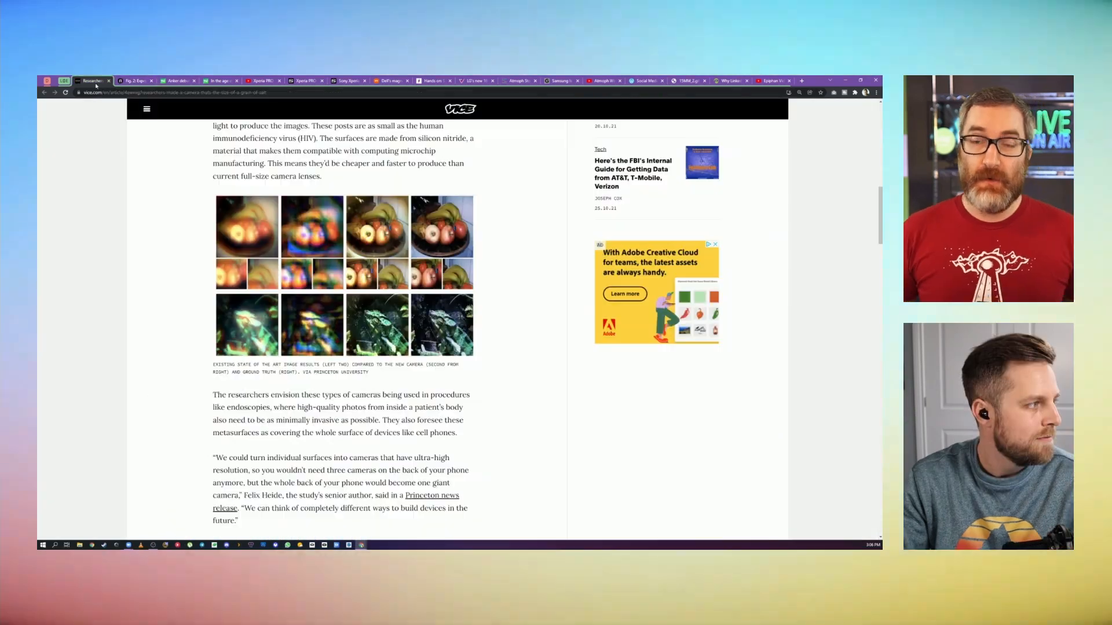